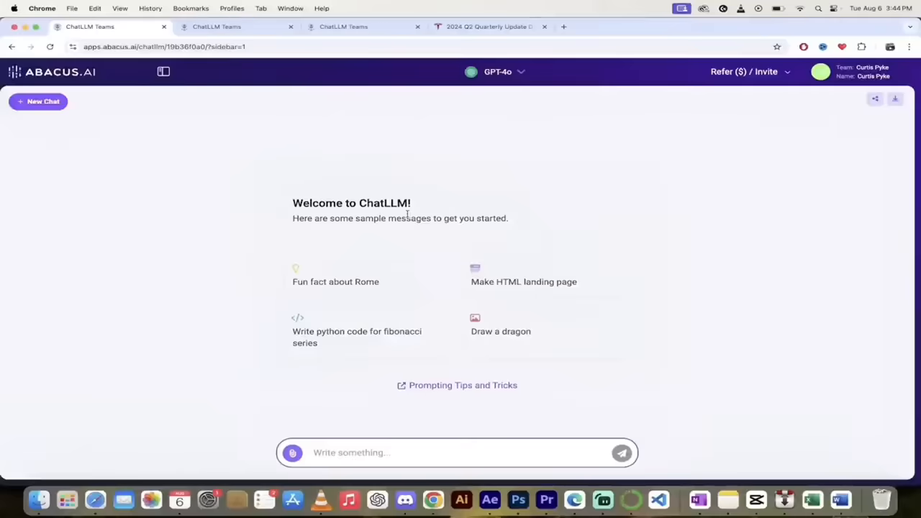
Keep GPT-4o as the chat bot and scroll down the ChatLLM Teams page
{"action": "left_click", "coordinate": [498, 72]}
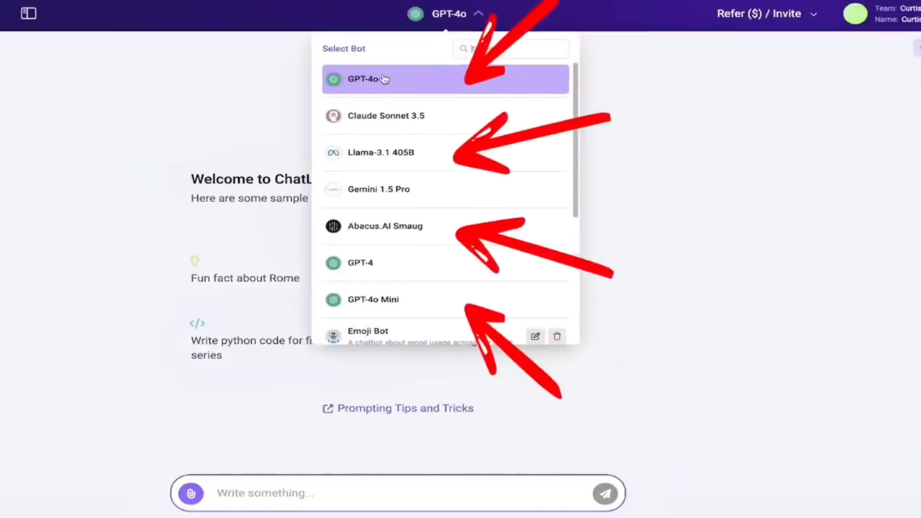
{"action": "left_click", "coordinate": [386, 115]}
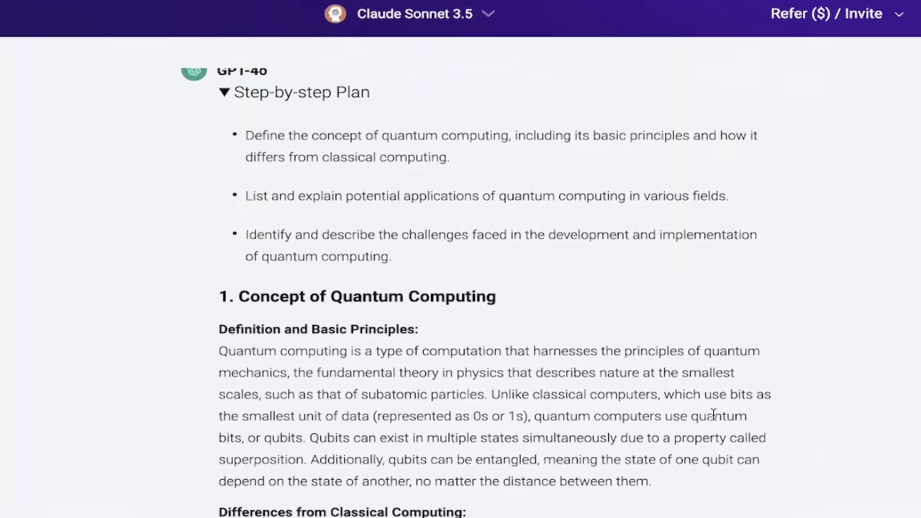
{"action": "scroll", "scroll_direction": "down", "scroll_amount": 3}
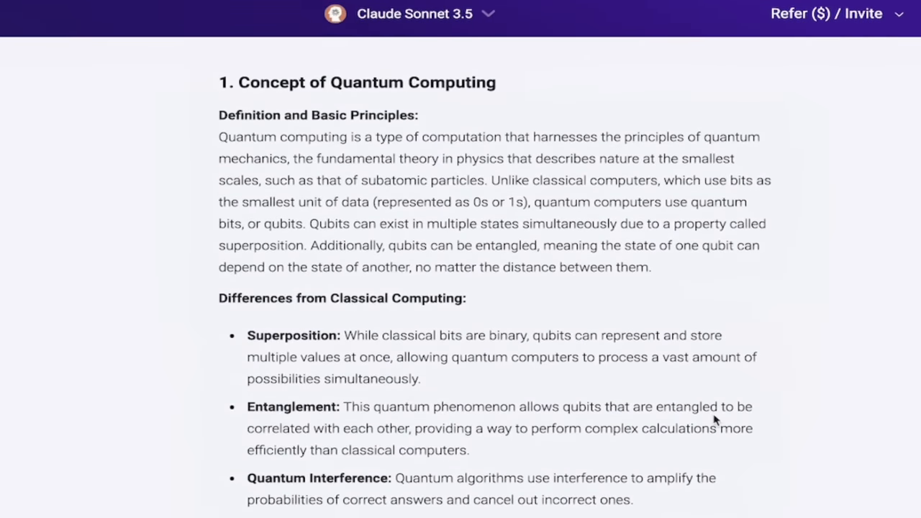
{"action": "scroll", "scroll_direction": "down", "scroll_amount": 3}
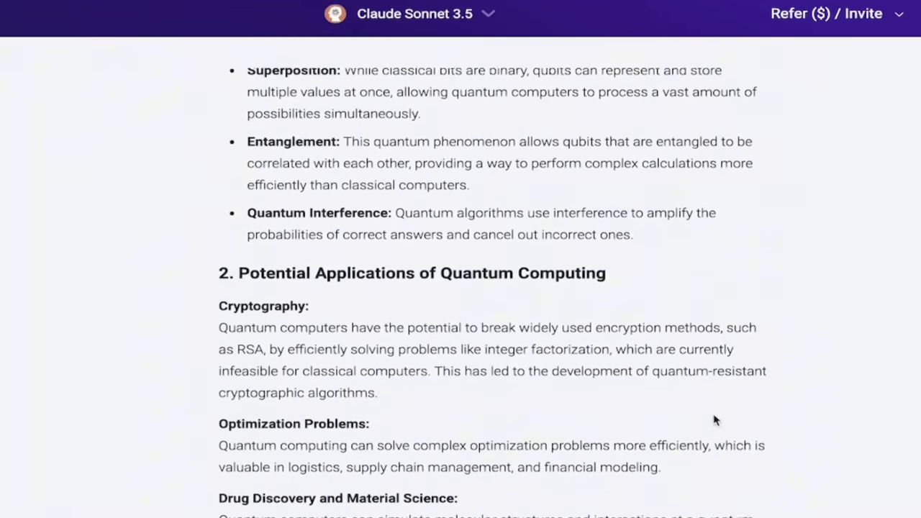
{"action": "scroll", "scroll_direction": "down", "scroll_amount": 3}
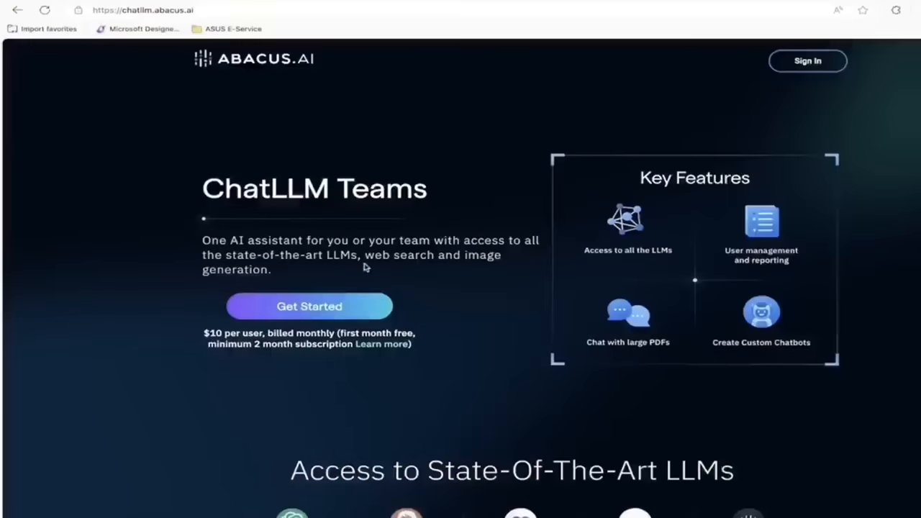
{"action": "mouse_move", "coordinate": [284, 314]}
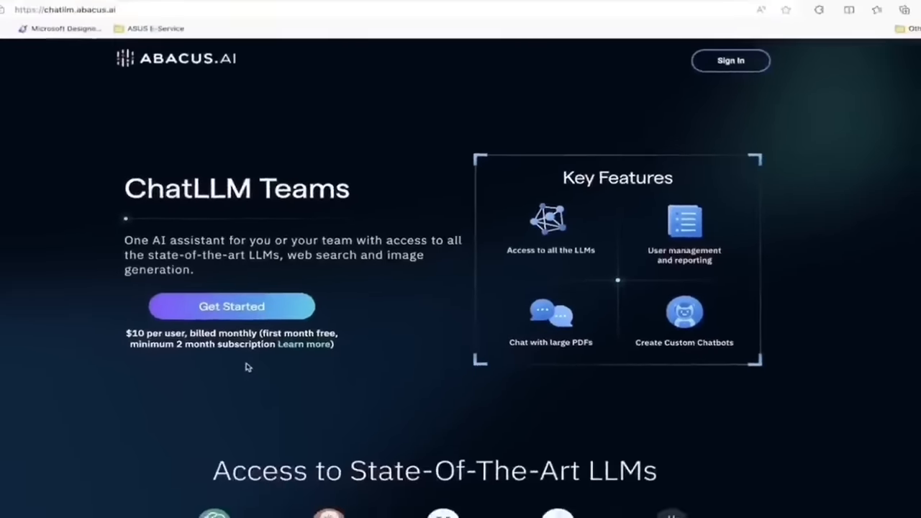
{"action": "left_click", "coordinate": [231, 306]}
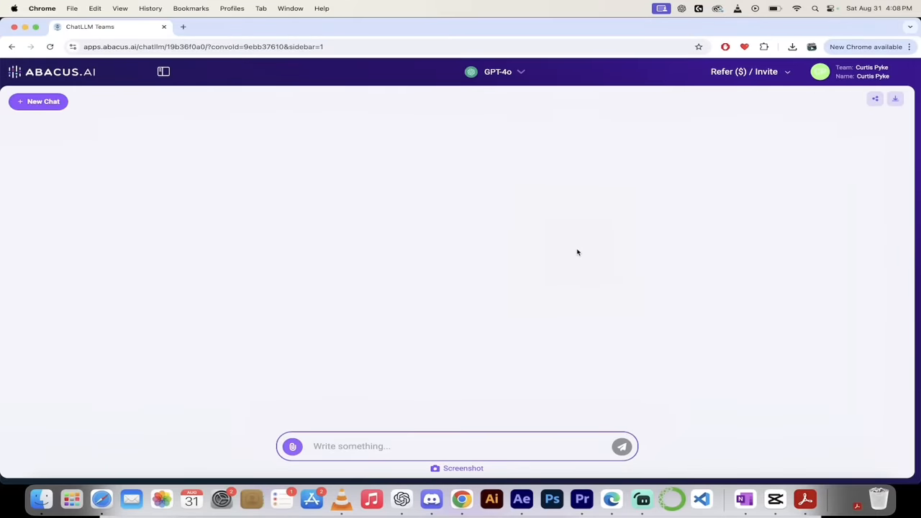
{"action": "mouse_move", "coordinate": [522, 81]}
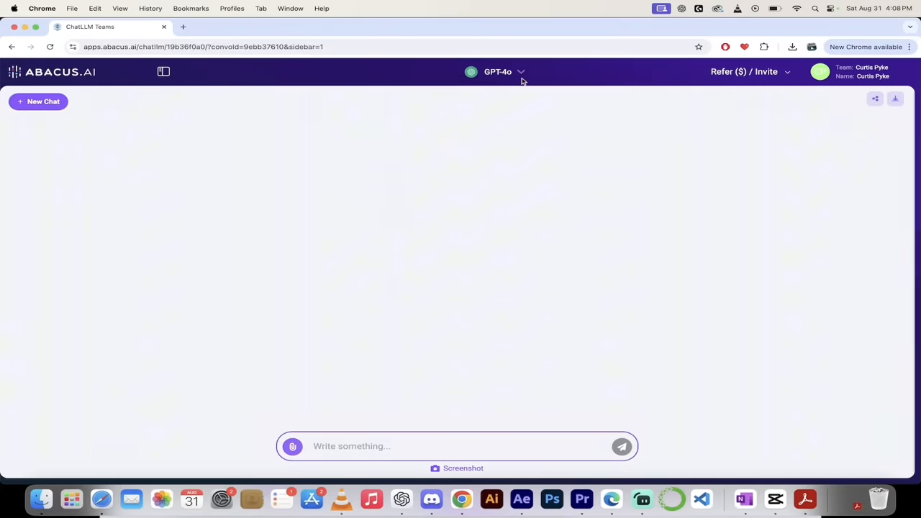
{"action": "left_click", "coordinate": [504, 72]}
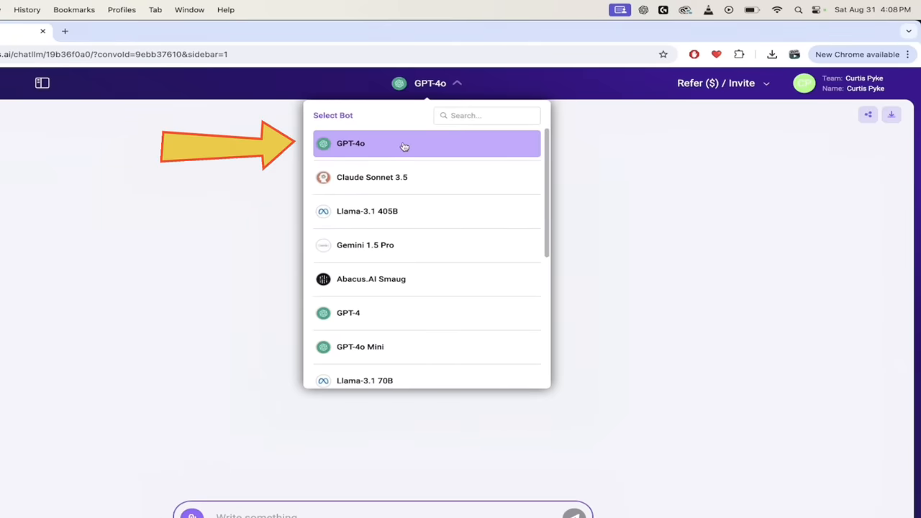
{"action": "mouse_move", "coordinate": [403, 196]}
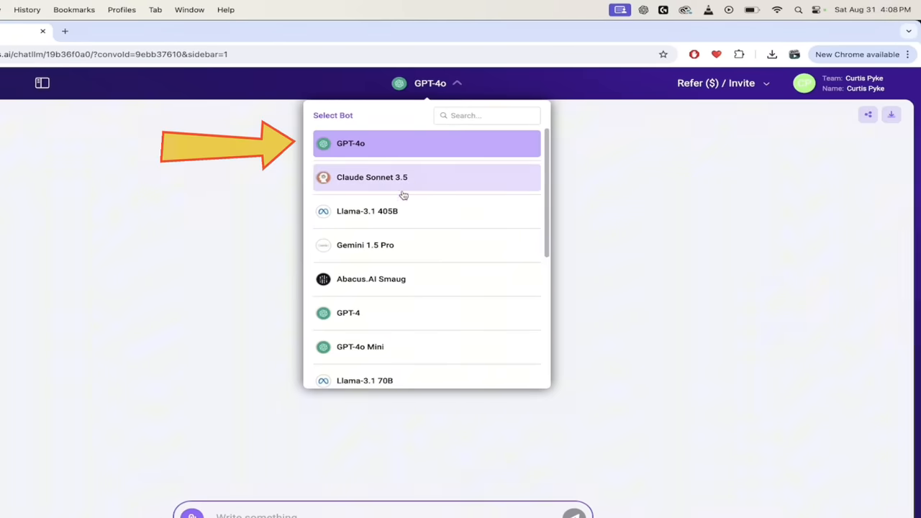
{"action": "mouse_move", "coordinate": [392, 212]}
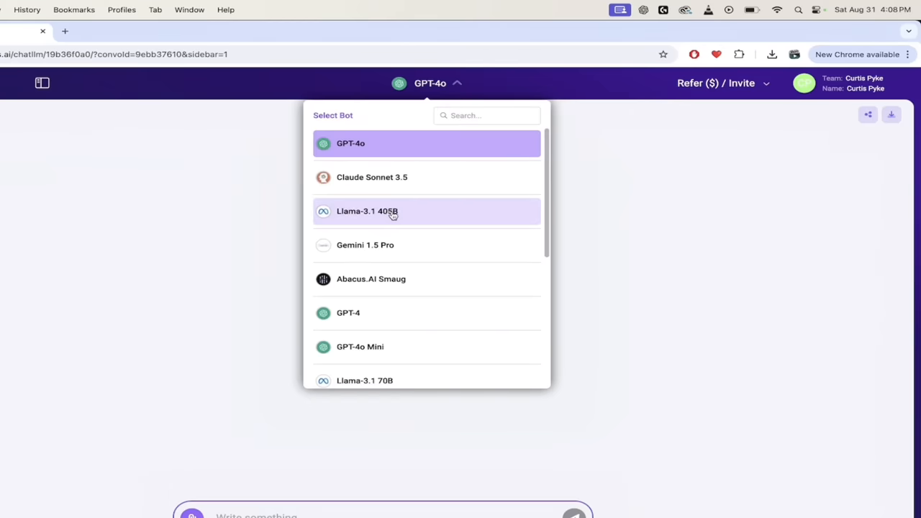
{"action": "mouse_move", "coordinate": [395, 245]}
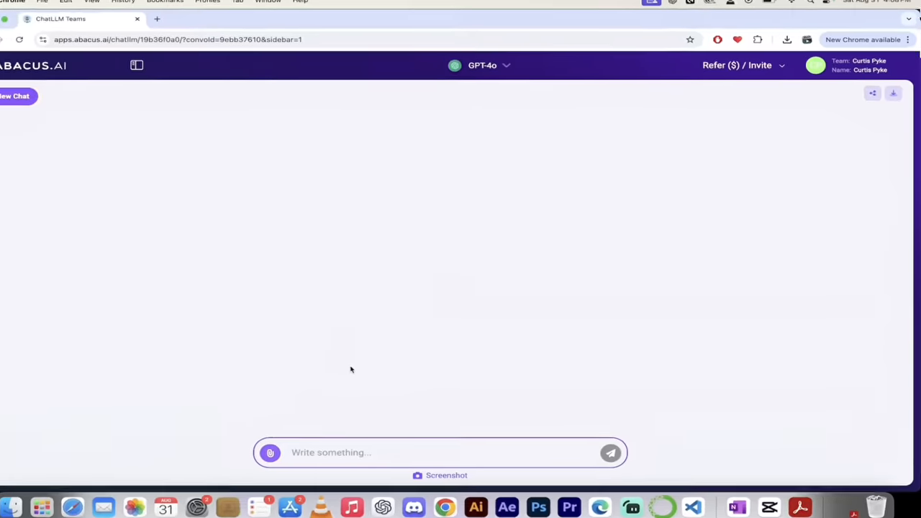
Send GPT-4o 'Explain the concept of quantum computing, its potential applications, and the challenges…'
{"action": "type", "text": "Explain the concept of quantum computing, its potential applications, and the challenges in its development."}
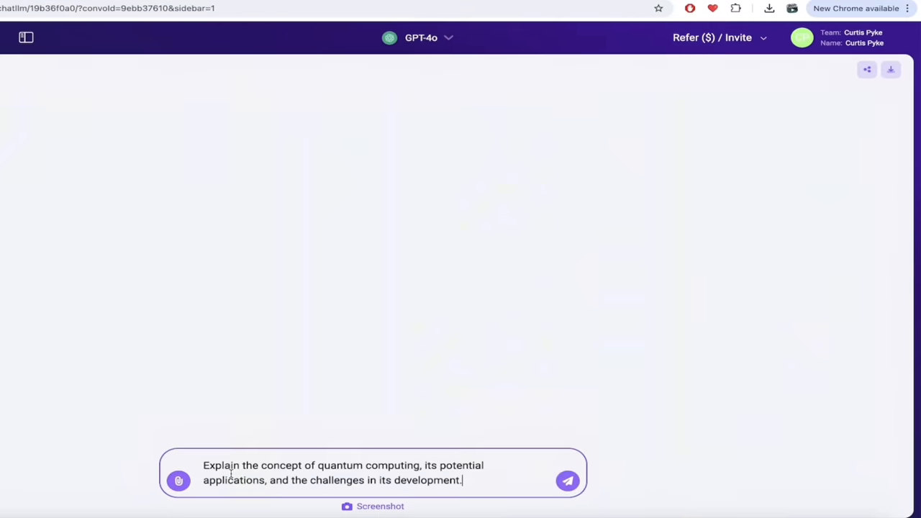
{"action": "mouse_move", "coordinate": [252, 461]}
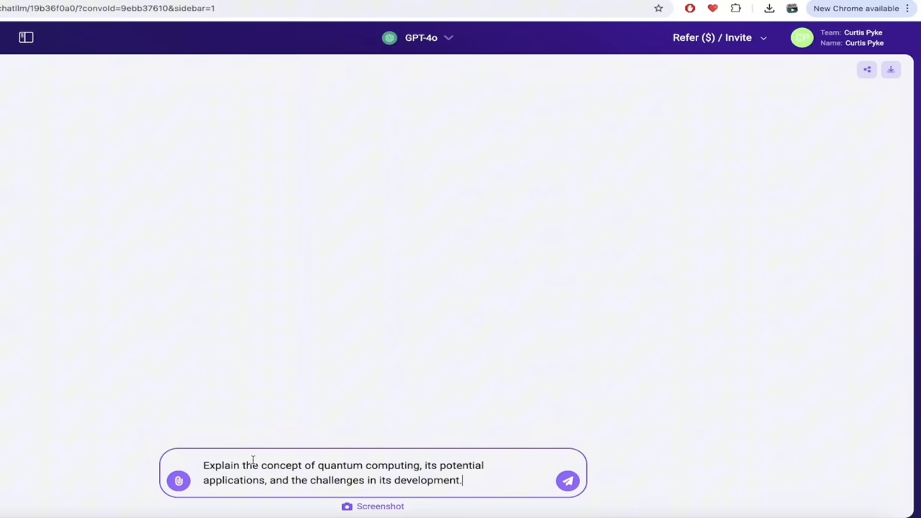
{"action": "left_click", "coordinate": [568, 481]}
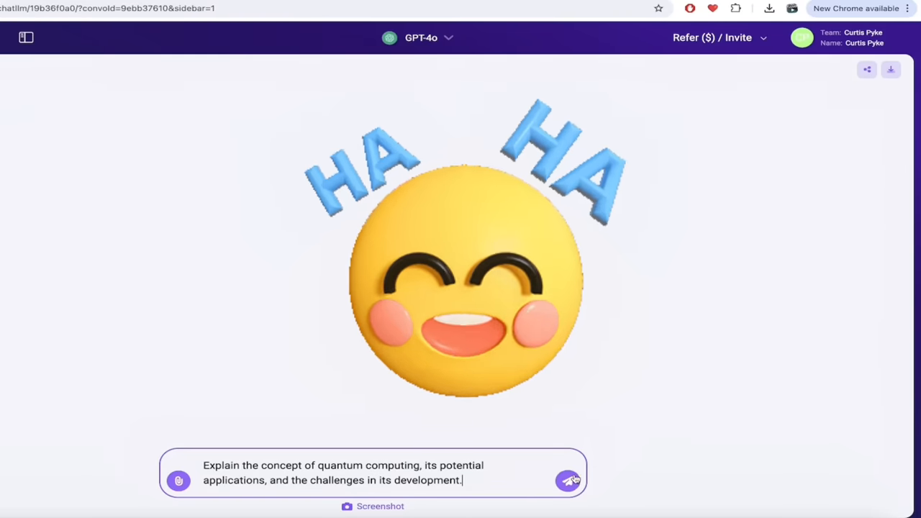
{"action": "left_click", "coordinate": [568, 481]}
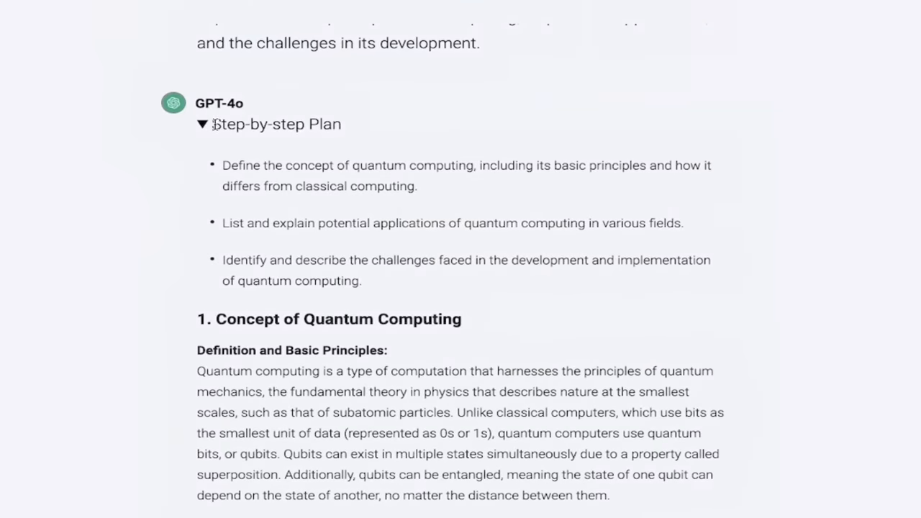
{"action": "scroll", "scroll_direction": "down", "scroll_amount": 3}
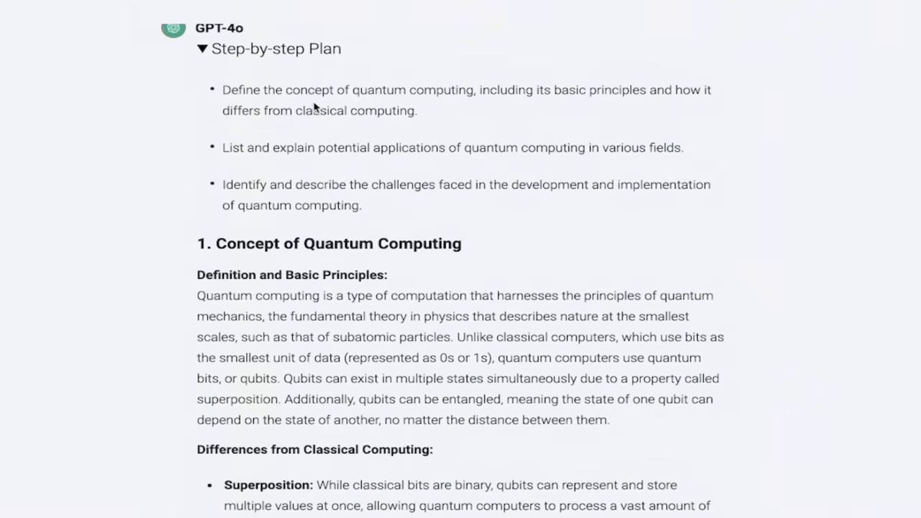
{"action": "mouse_move", "coordinate": [319, 189]}
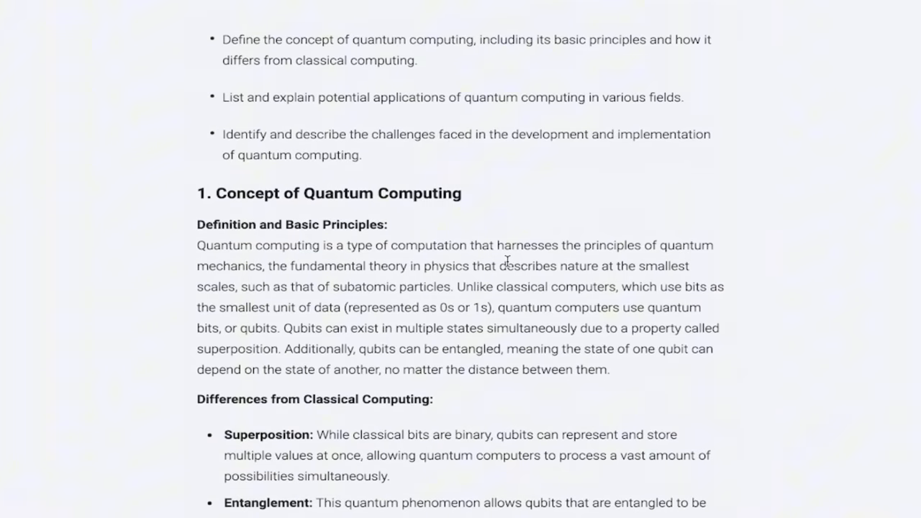
{"action": "scroll", "scroll_direction": "up", "scroll_amount": 3}
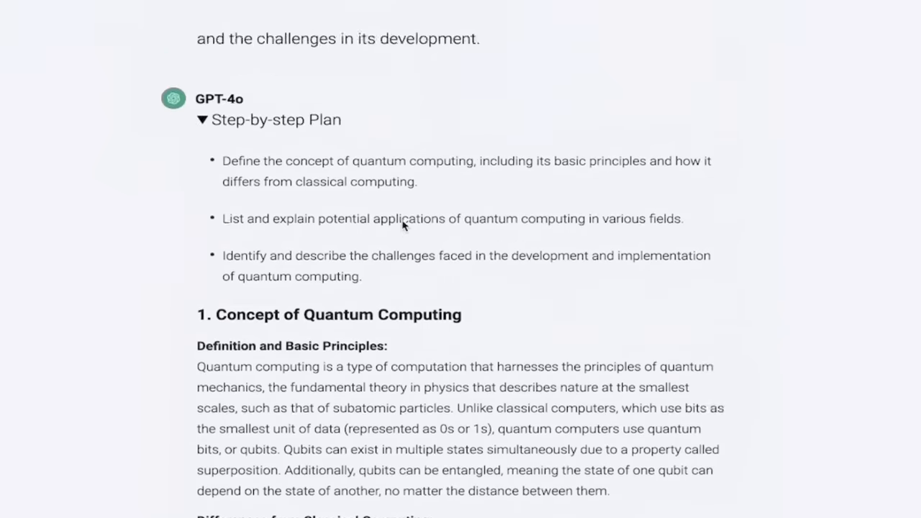
{"action": "scroll", "scroll_direction": "down", "scroll_amount": 3}
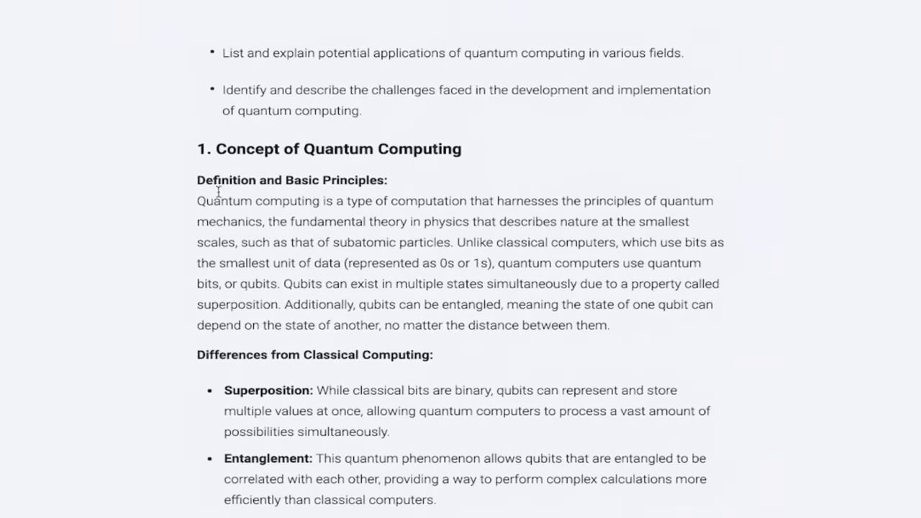
{"action": "scroll", "scroll_direction": "down", "scroll_amount": 3}
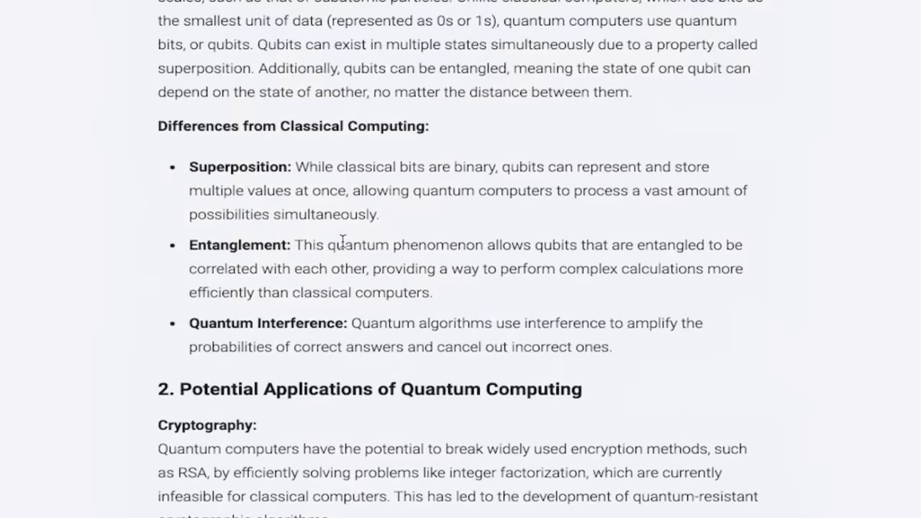
{"action": "scroll", "scroll_direction": "down", "scroll_amount": 3}
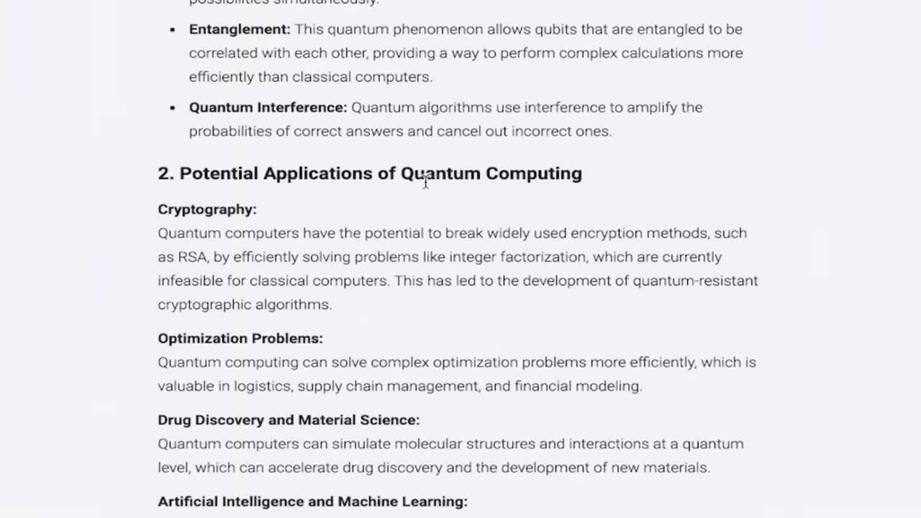
{"action": "scroll", "scroll_direction": "down", "scroll_amount": 3}
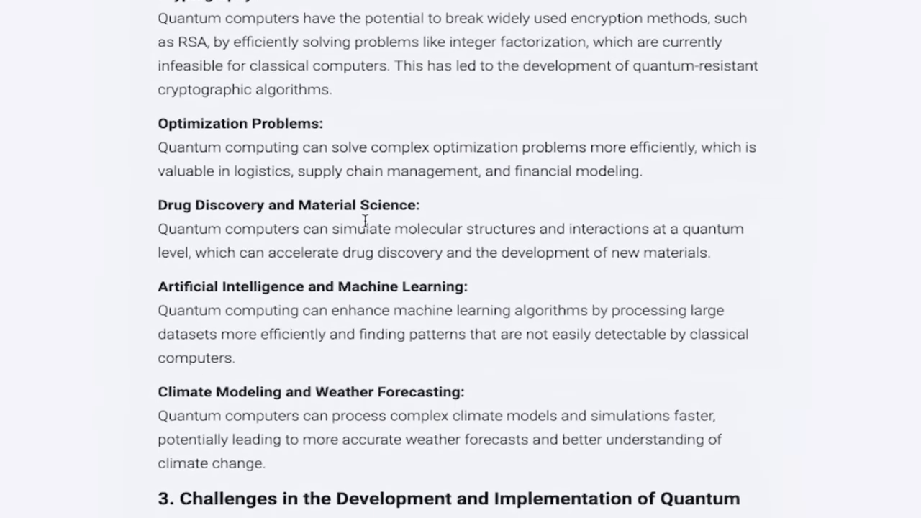
{"action": "scroll", "scroll_direction": "down", "scroll_amount": 3}
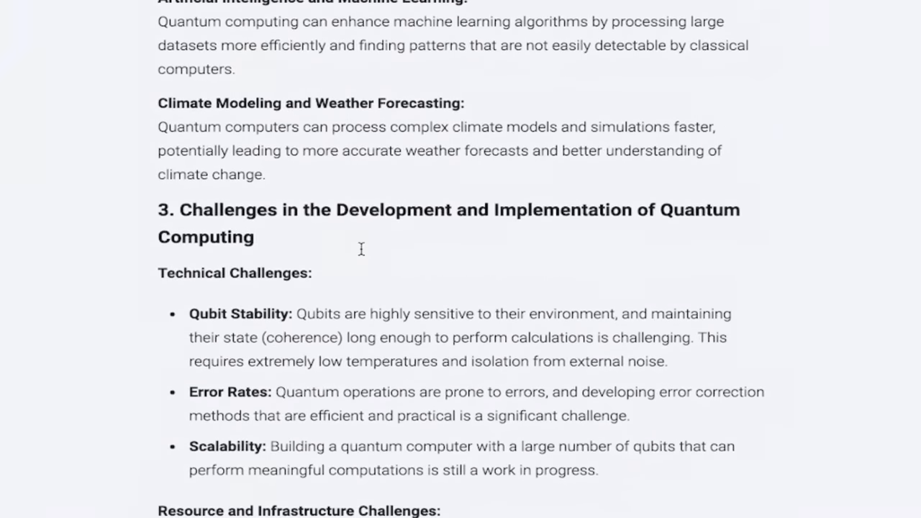
{"action": "mouse_move", "coordinate": [363, 254]}
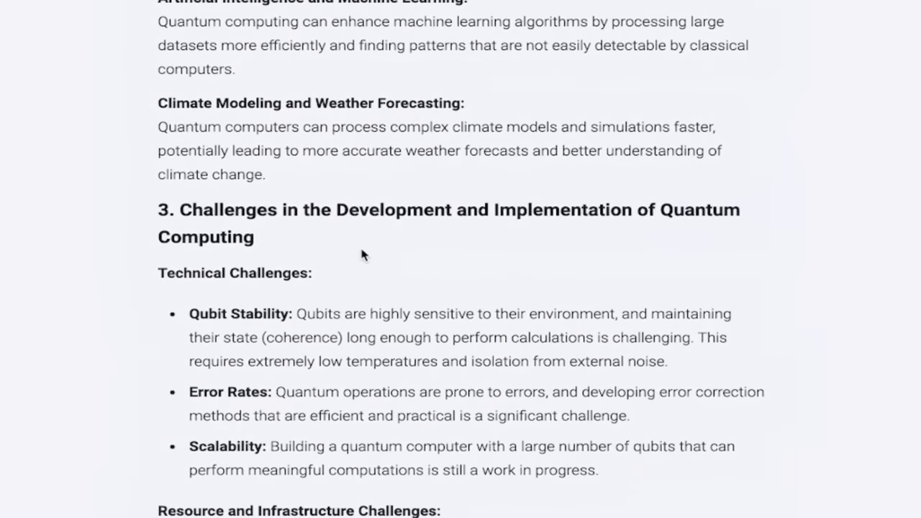
{"action": "scroll", "scroll_direction": "down", "scroll_amount": 3}
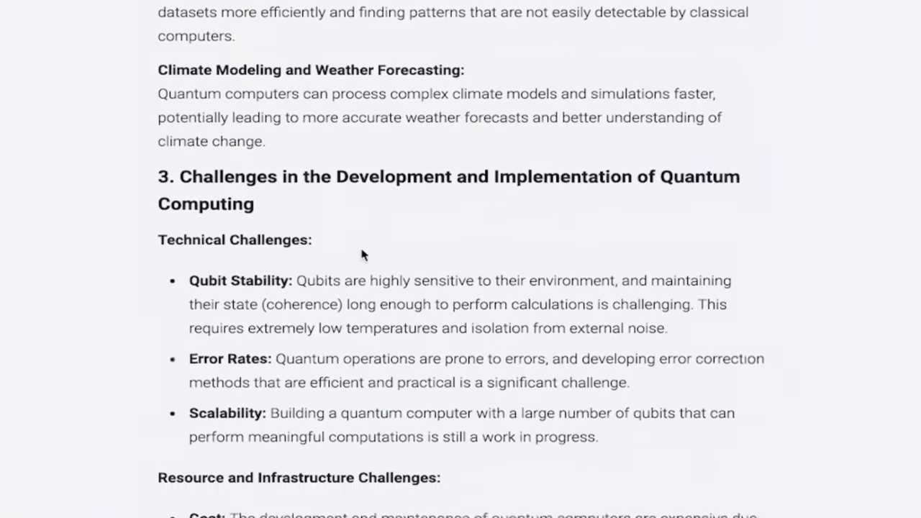
{"action": "scroll", "scroll_direction": "down", "scroll_amount": 3}
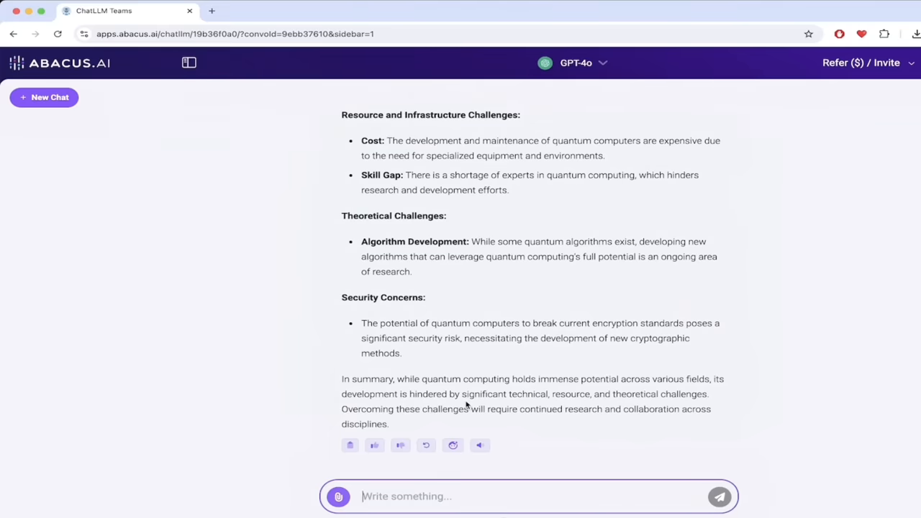
{"action": "scroll", "scroll_direction": "up", "scroll_amount": 3}
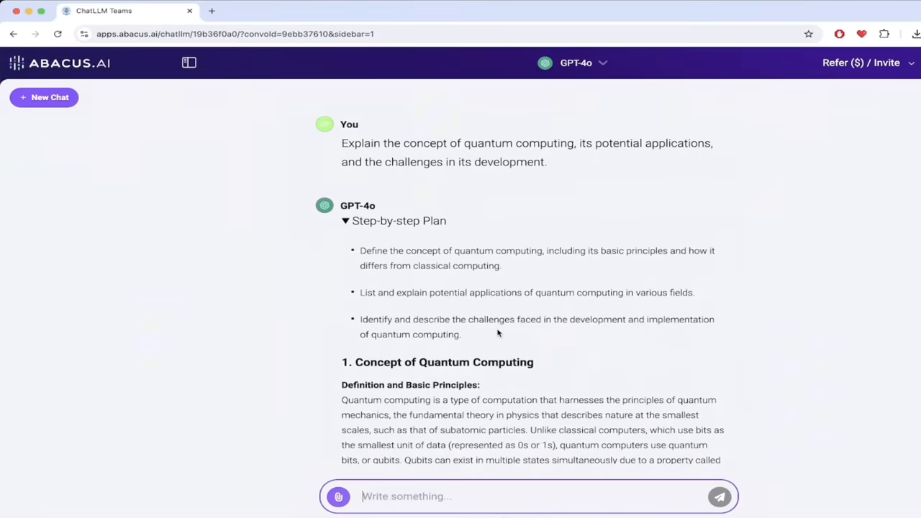
{"action": "scroll", "scroll_direction": "down", "scroll_amount": 3}
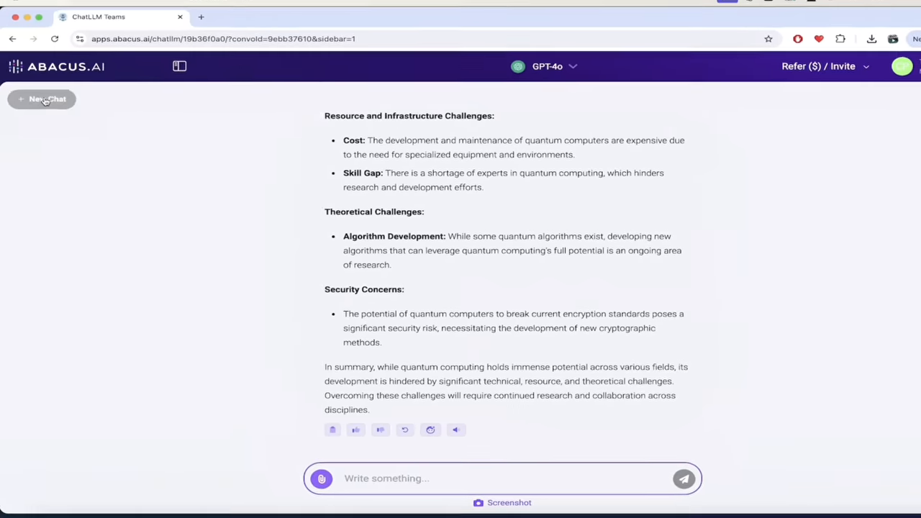
Start a new chat and switch its bot from GPT-4o to Claude Sonnet 3.5
{"action": "left_click", "coordinate": [41, 98]}
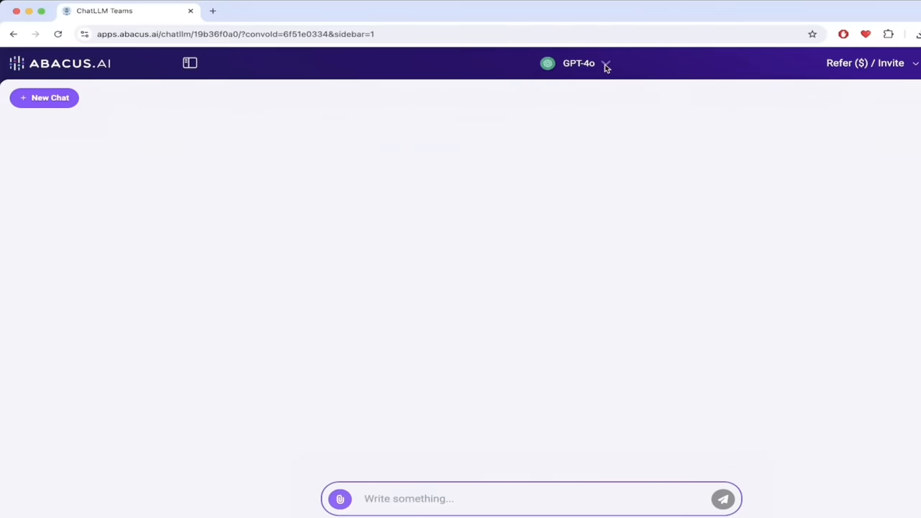
{"action": "left_click", "coordinate": [579, 64]}
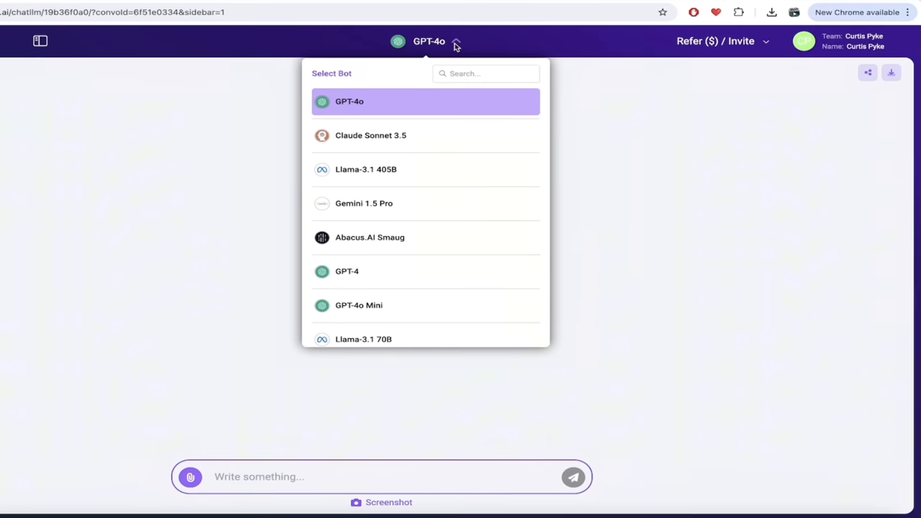
{"action": "mouse_move", "coordinate": [402, 136]}
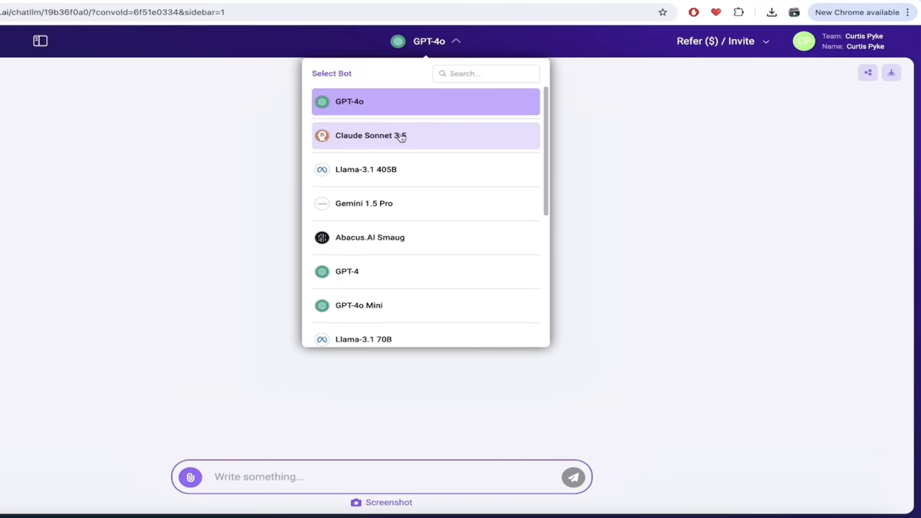
{"action": "left_click", "coordinate": [426, 135]}
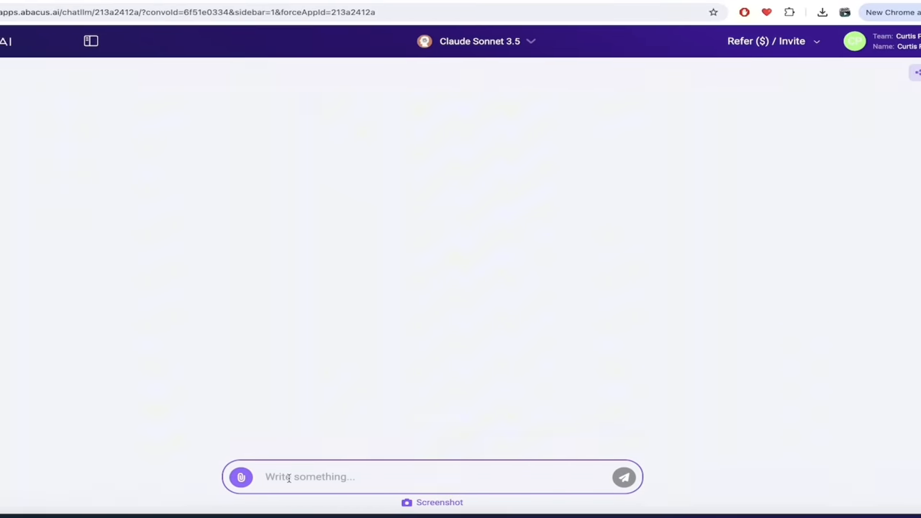
Send Claude Sonnet 3.5 the request 'Create a python script for an Asteroids game.'
{"action": "type", "text": "Create a python sc"}
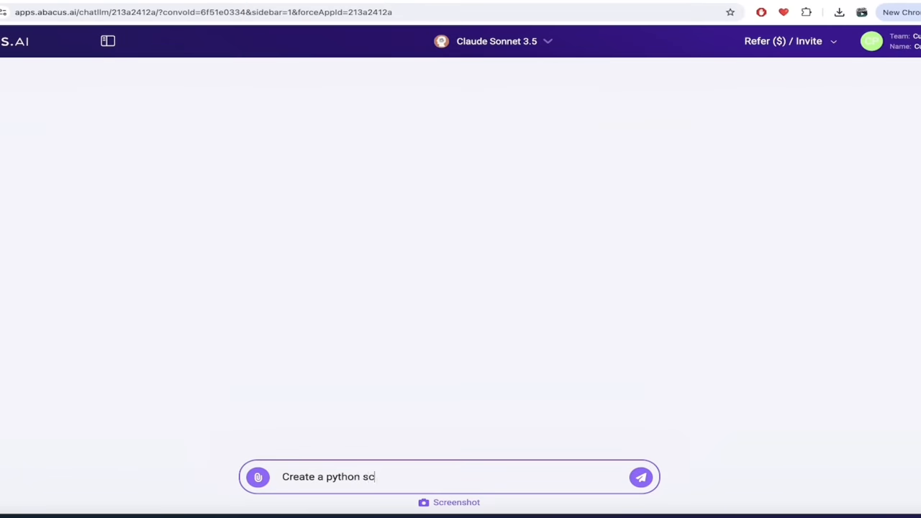
{"action": "type", "text": "ript for an Asteroi"}
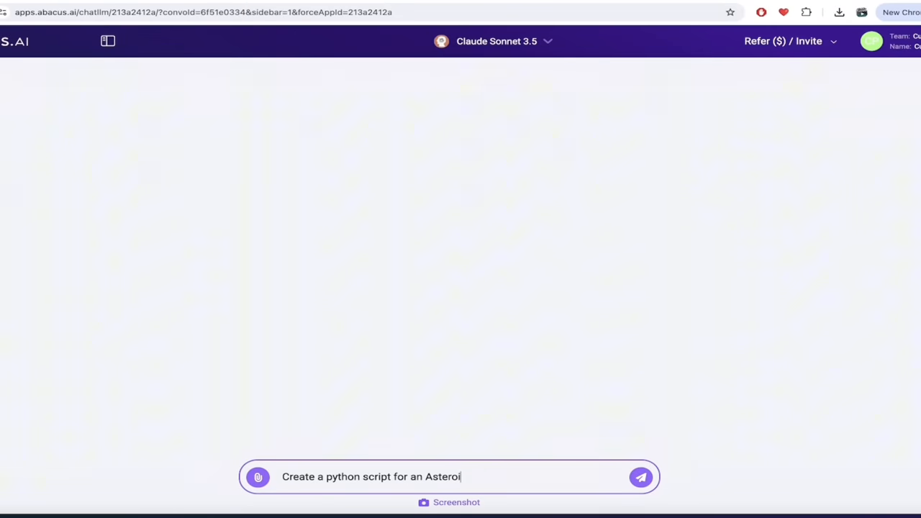
{"action": "left_click", "coordinate": [641, 476]}
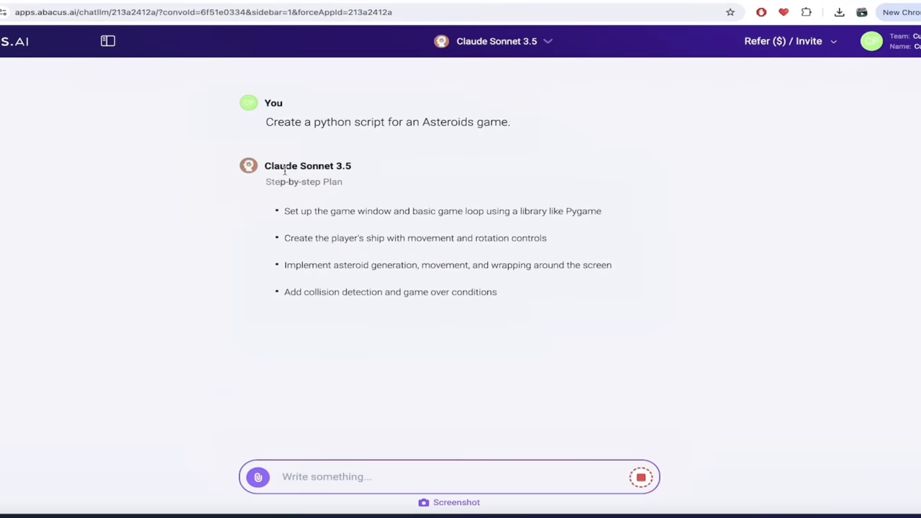
Scroll through Claude's plan and introduction down to the Step 1 Pygame window code
{"action": "scroll", "scroll_direction": "down", "scroll_amount": 3}
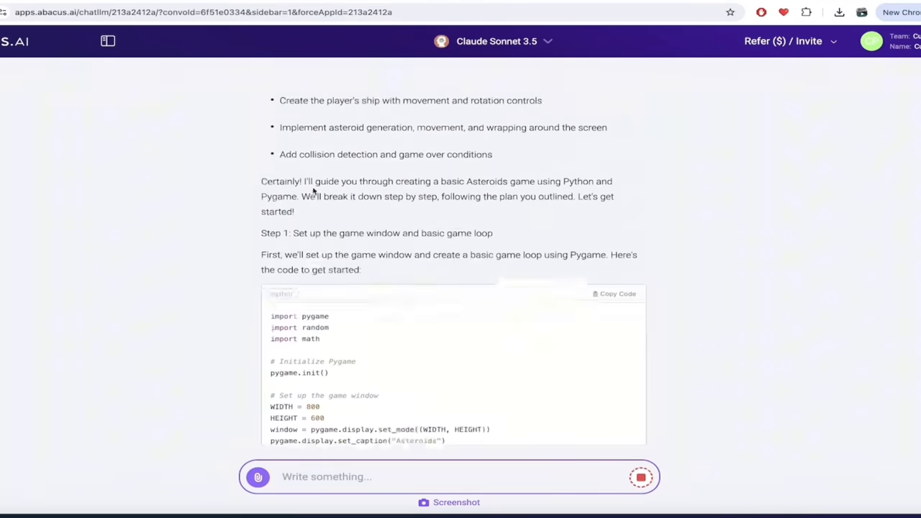
{"action": "scroll", "scroll_direction": "up", "scroll_amount": 3}
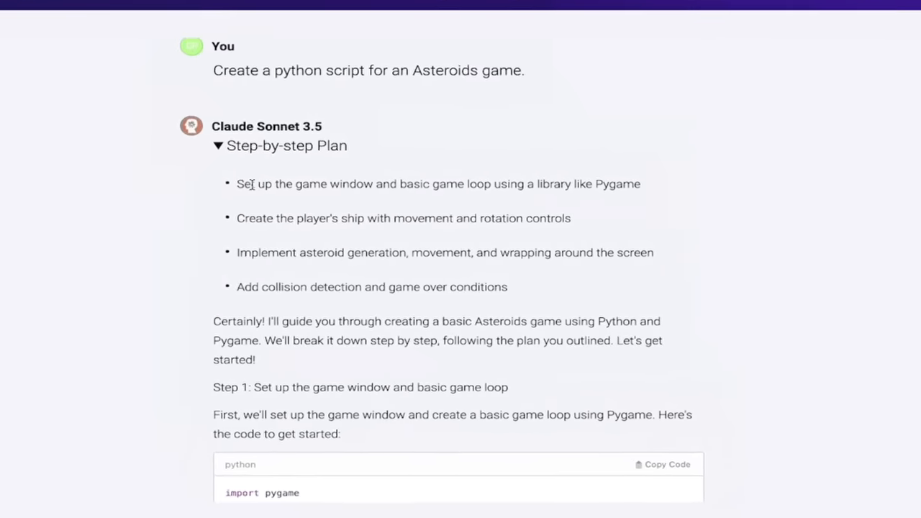
{"action": "scroll", "scroll_direction": "up", "scroll_amount": 3}
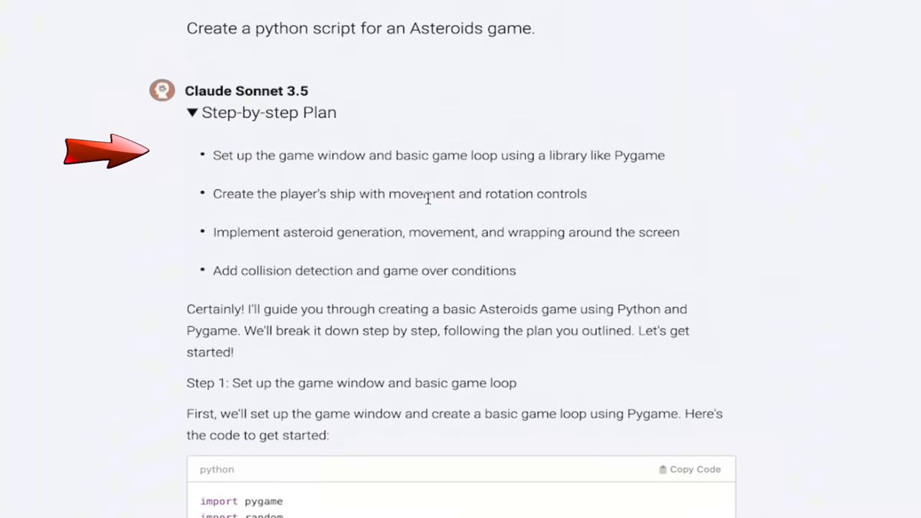
{"action": "scroll", "scroll_direction": "down", "scroll_amount": 3}
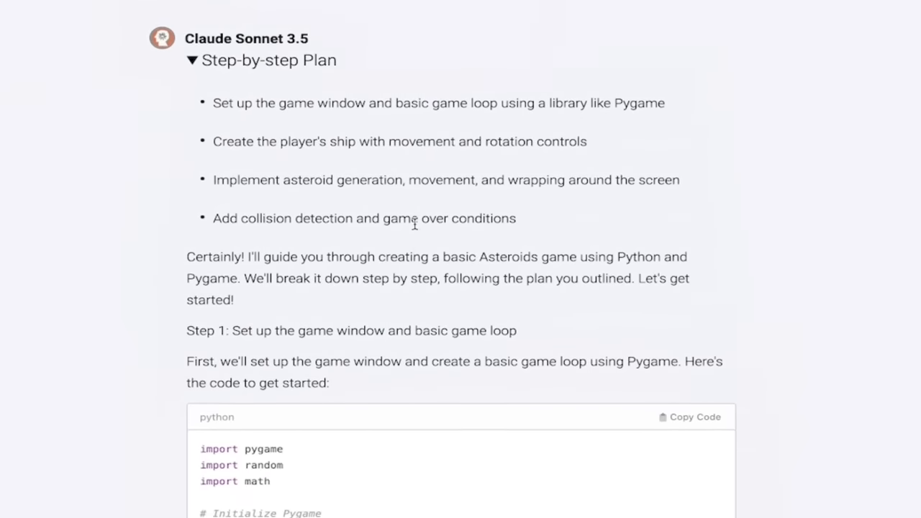
{"action": "scroll", "scroll_direction": "down", "scroll_amount": 3}
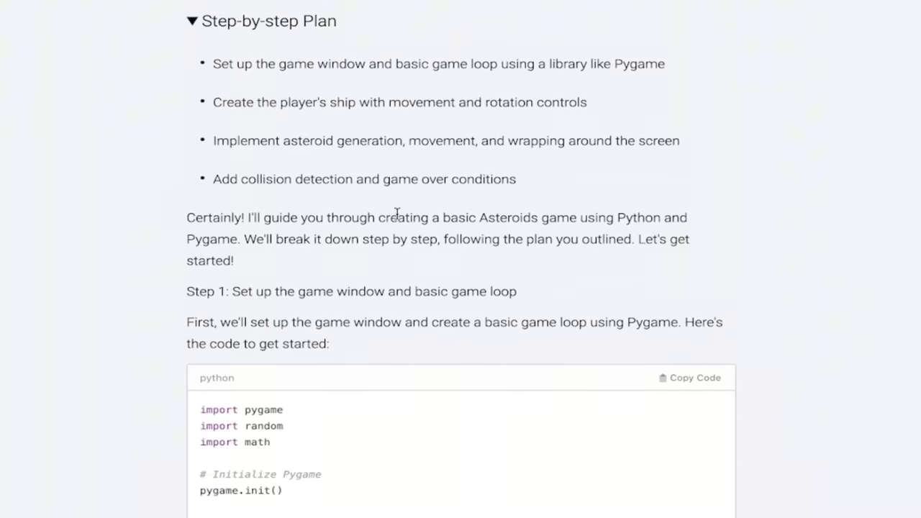
{"action": "mouse_move", "coordinate": [359, 201]}
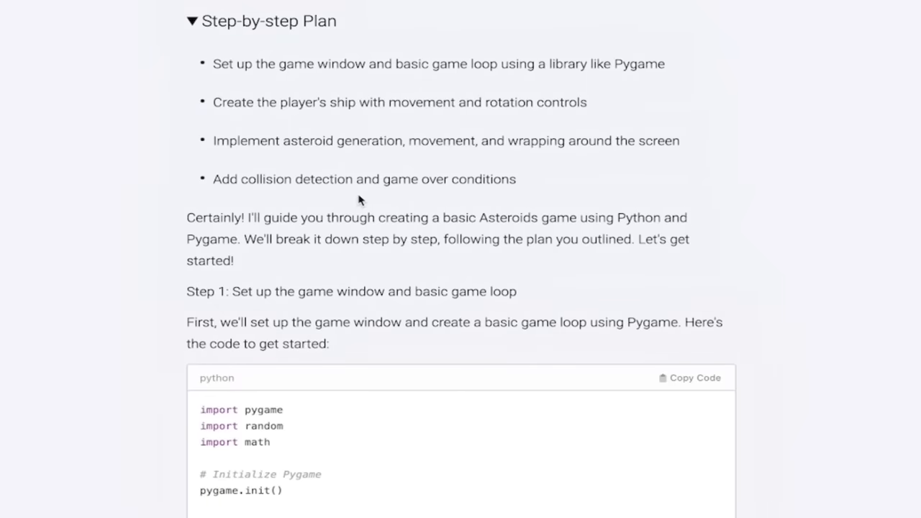
{"action": "scroll", "scroll_direction": "down", "scroll_amount": 3}
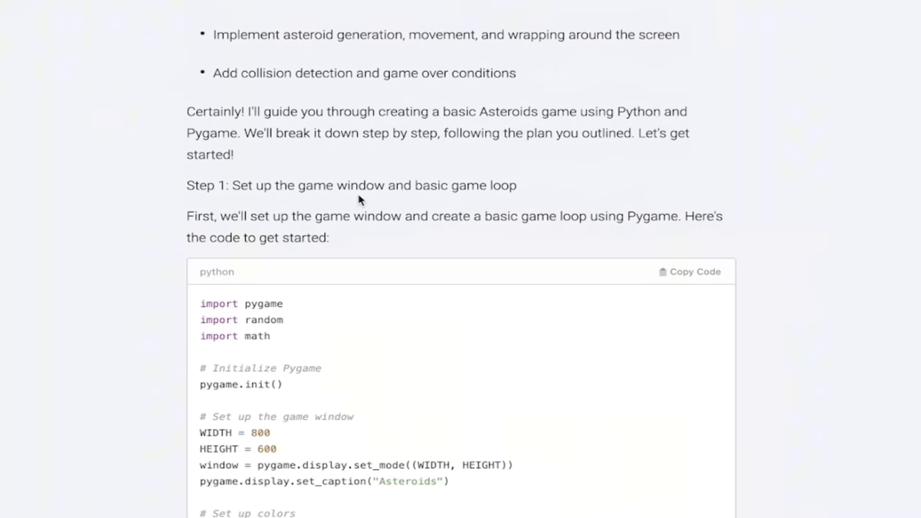
{"action": "mouse_move", "coordinate": [314, 93]}
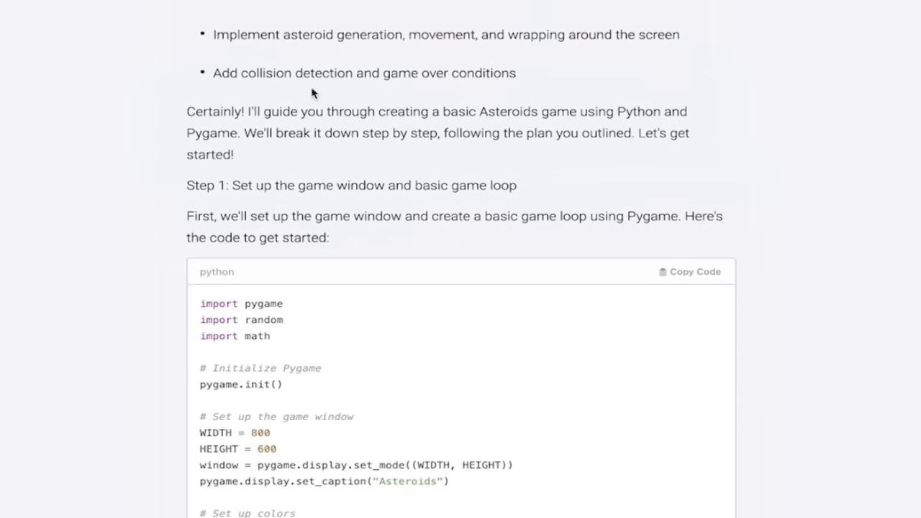
{"action": "scroll", "scroll_direction": "down", "scroll_amount": 3}
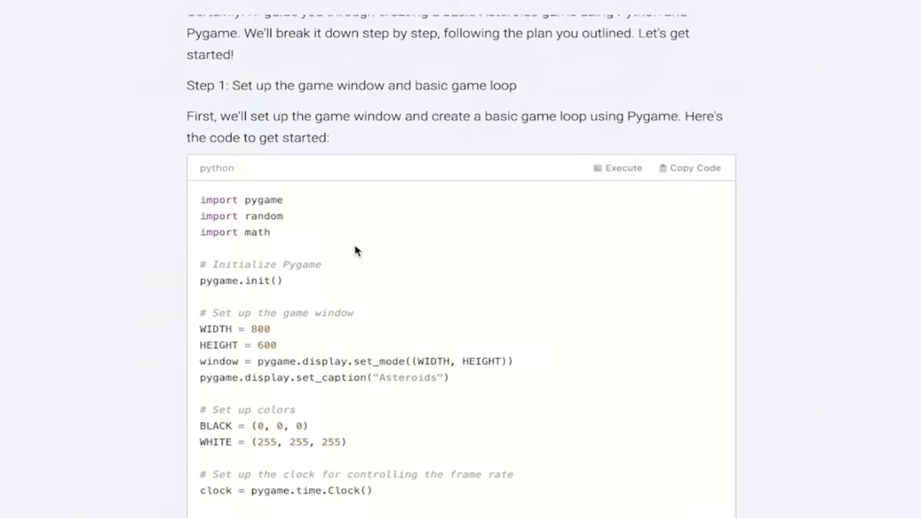
{"action": "scroll", "scroll_direction": "down", "scroll_amount": 3}
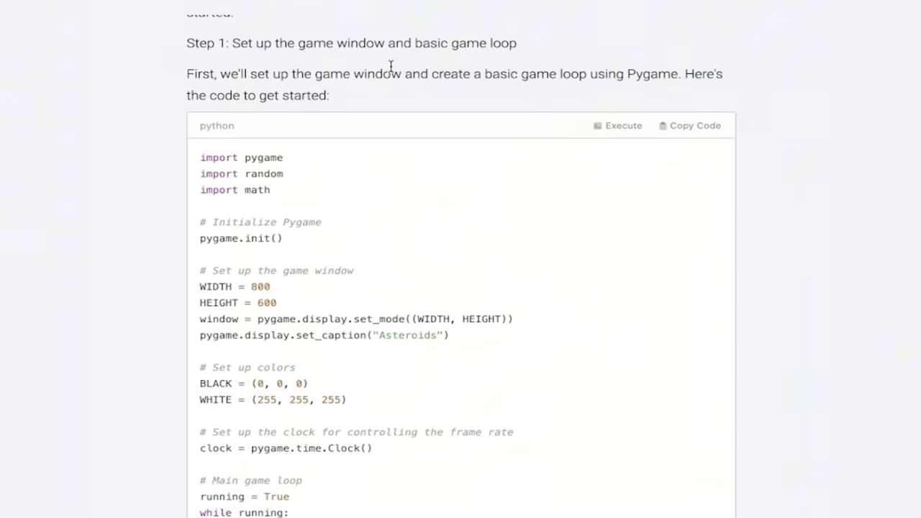
Scroll through Steps 2–4 code to the closing summary and enhancement ideas
{"action": "scroll", "scroll_direction": "down", "scroll_amount": 3}
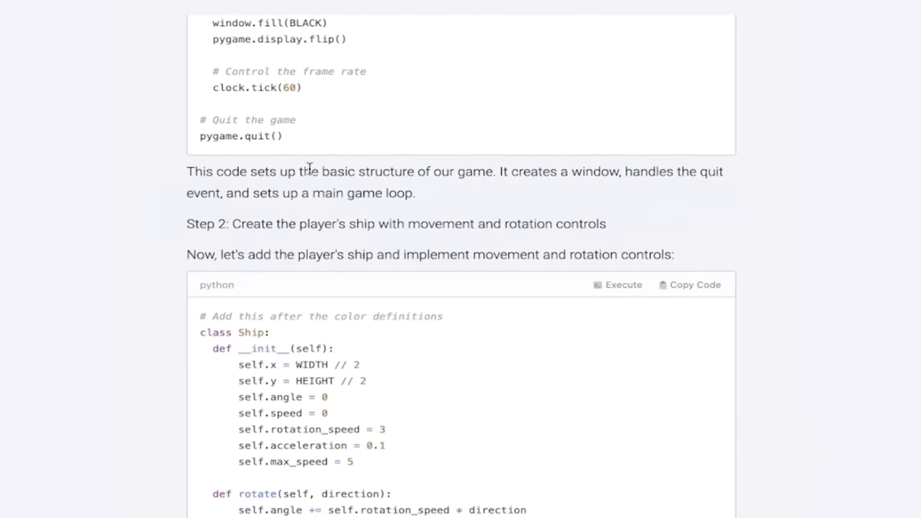
{"action": "mouse_move", "coordinate": [472, 224]}
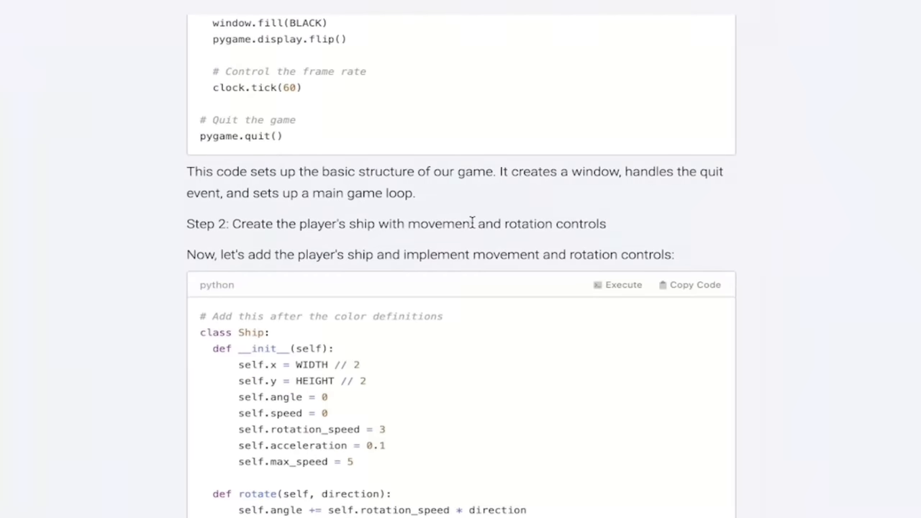
{"action": "scroll", "scroll_direction": "down", "scroll_amount": 3}
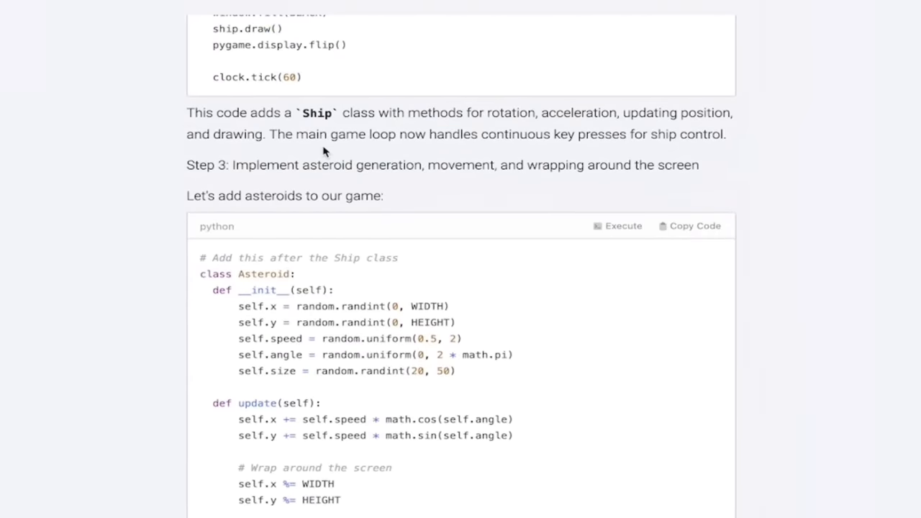
{"action": "mouse_move", "coordinate": [367, 127]}
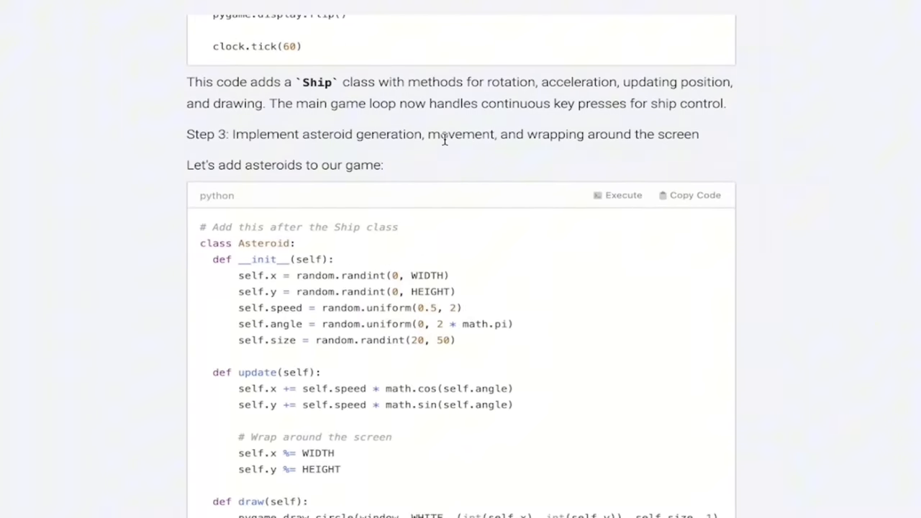
{"action": "scroll", "scroll_direction": "down", "scroll_amount": 3}
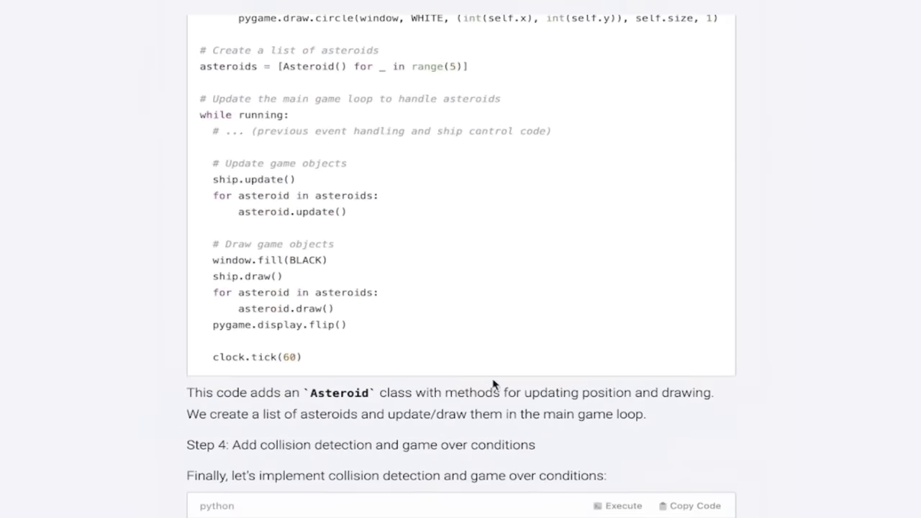
{"action": "scroll", "scroll_direction": "down", "scroll_amount": 3}
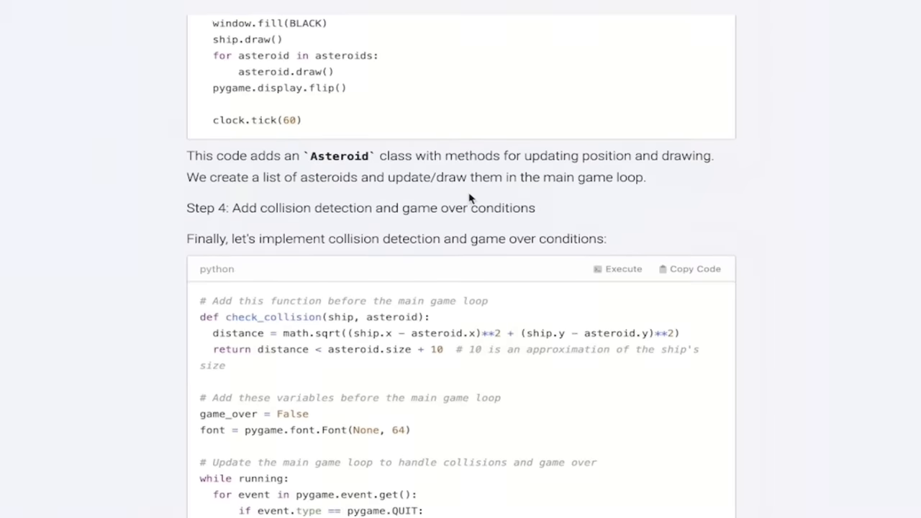
{"action": "scroll", "scroll_direction": "down", "scroll_amount": 3}
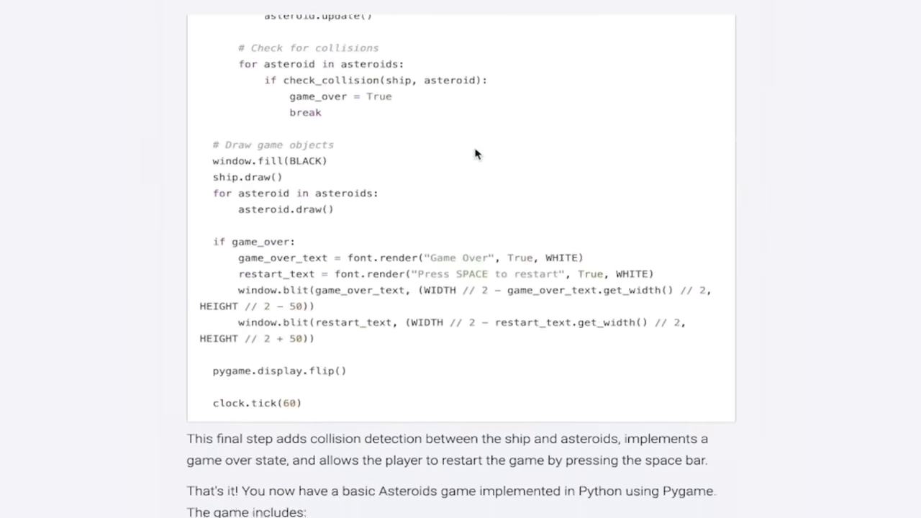
{"action": "scroll", "scroll_direction": "down", "scroll_amount": 3}
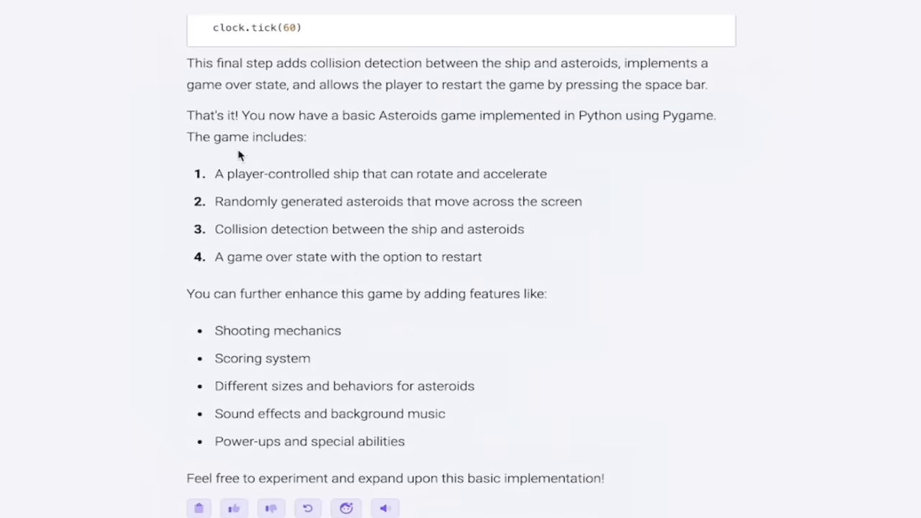
{"action": "mouse_move", "coordinate": [206, 151]}
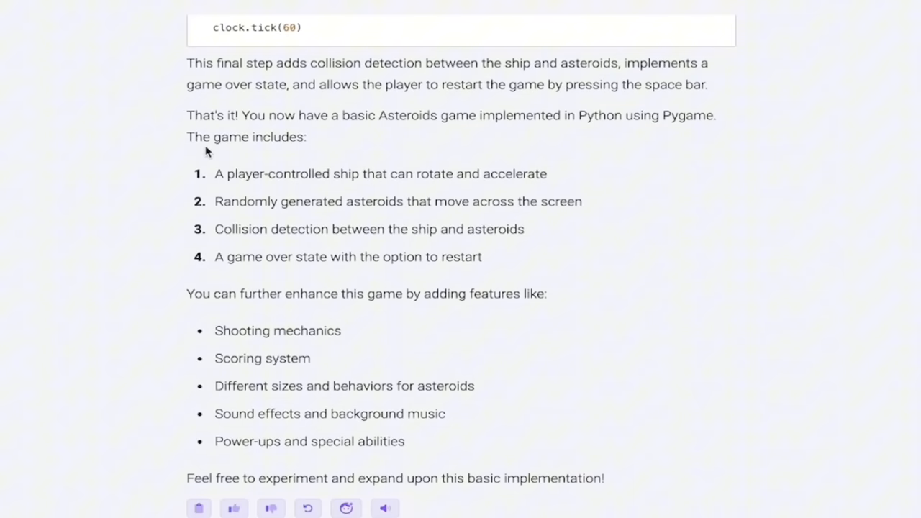
{"action": "mouse_move", "coordinate": [232, 194]}
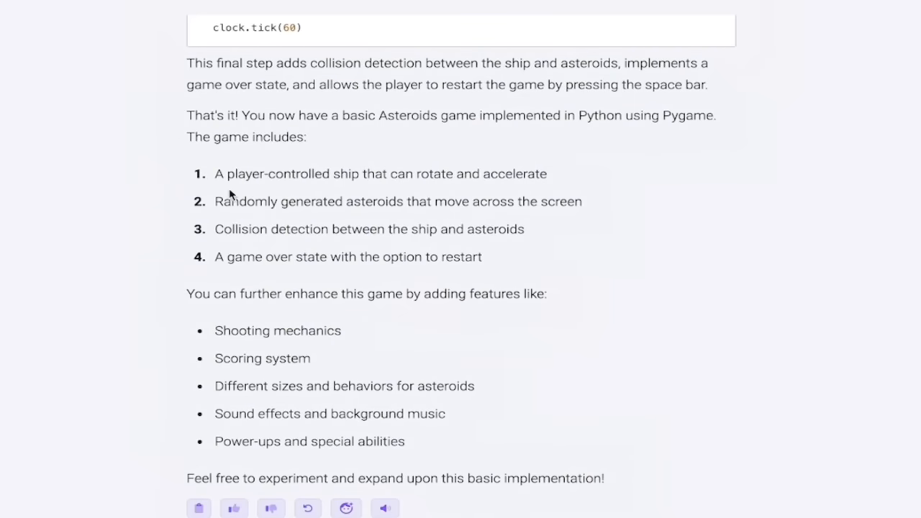